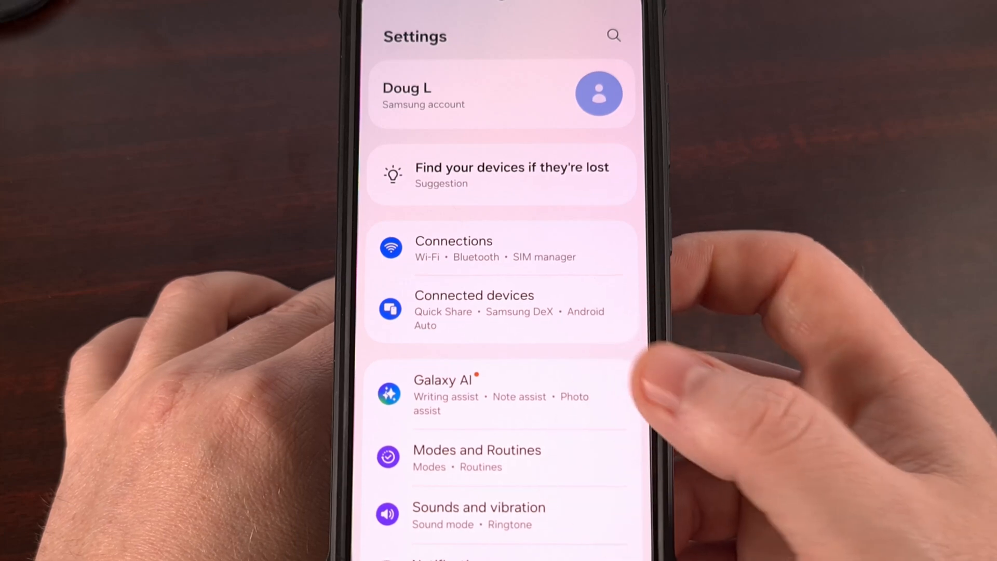
{"action": "mouse_move", "coordinate": [699, 414]}
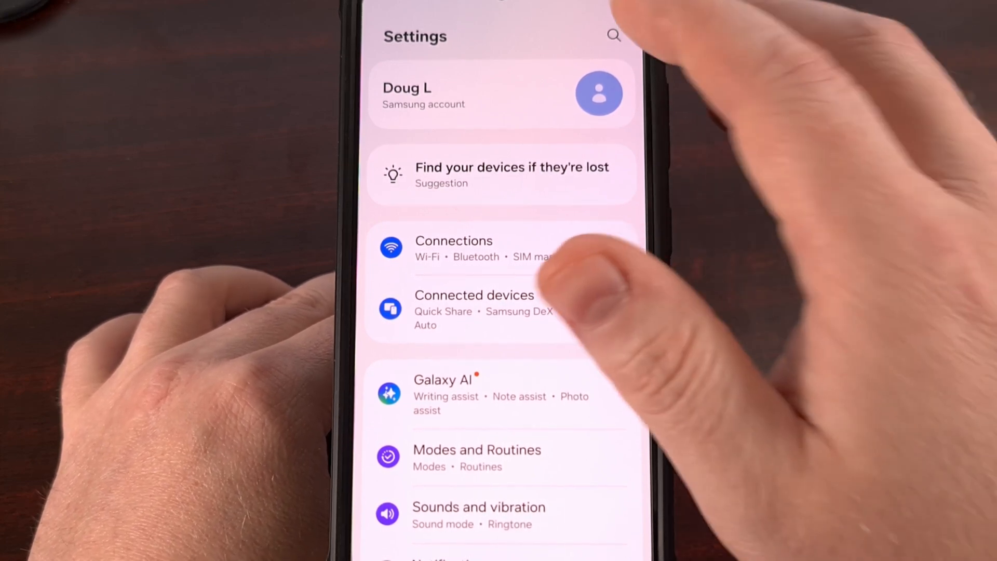
- Bring up the Settings search page with its Topics grid via the magnifier icon
{"action": "left_click", "coordinate": [613, 35]}
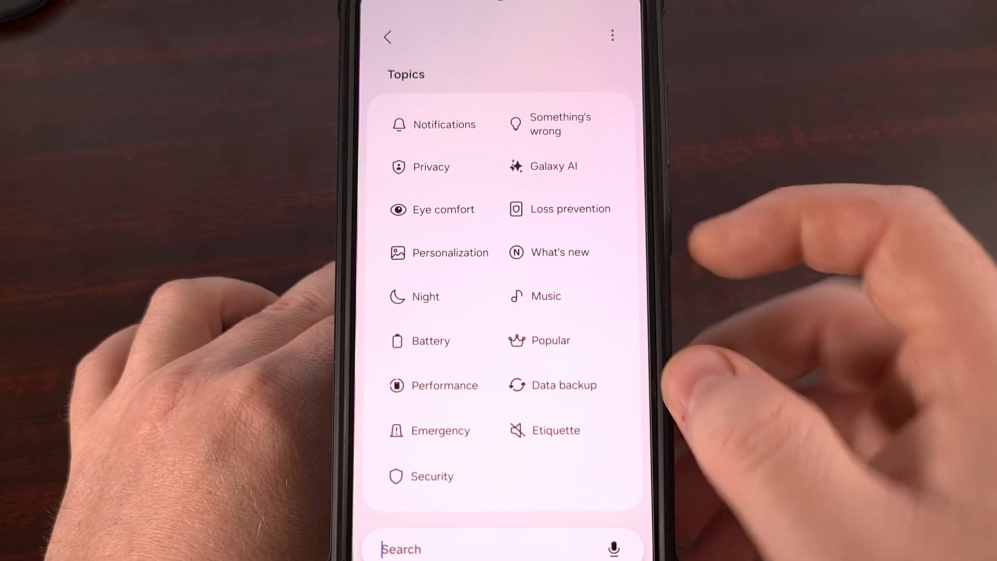
- Open the Battery topic to show its six grouped suggestions (power saving, battery information, percentage)
{"action": "left_click", "coordinate": [430, 340]}
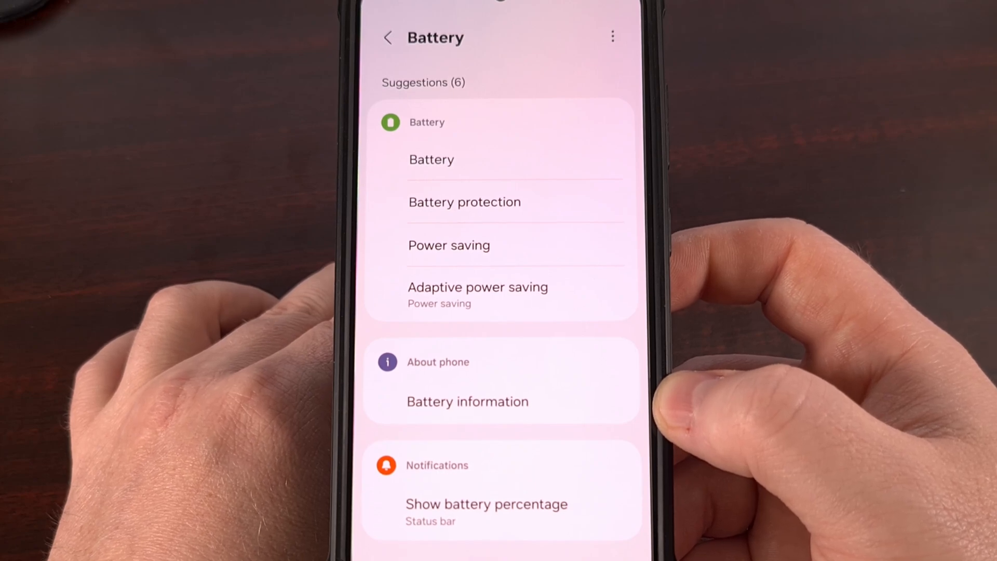
- Return from the Battery suggestions to the Topics grid with the search field still empty
{"action": "left_click", "coordinate": [389, 38]}
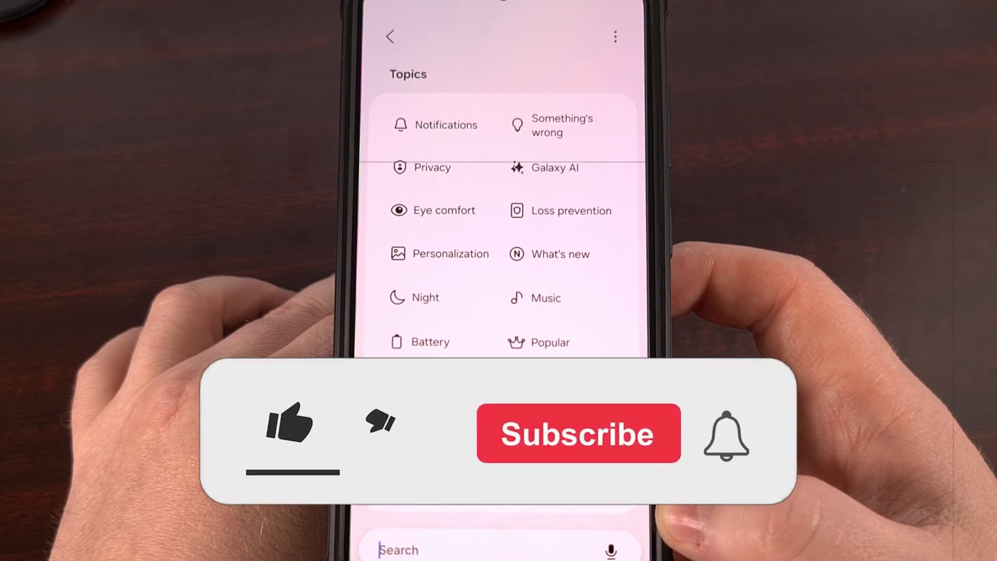
{"action": "left_click", "coordinate": [289, 426]}
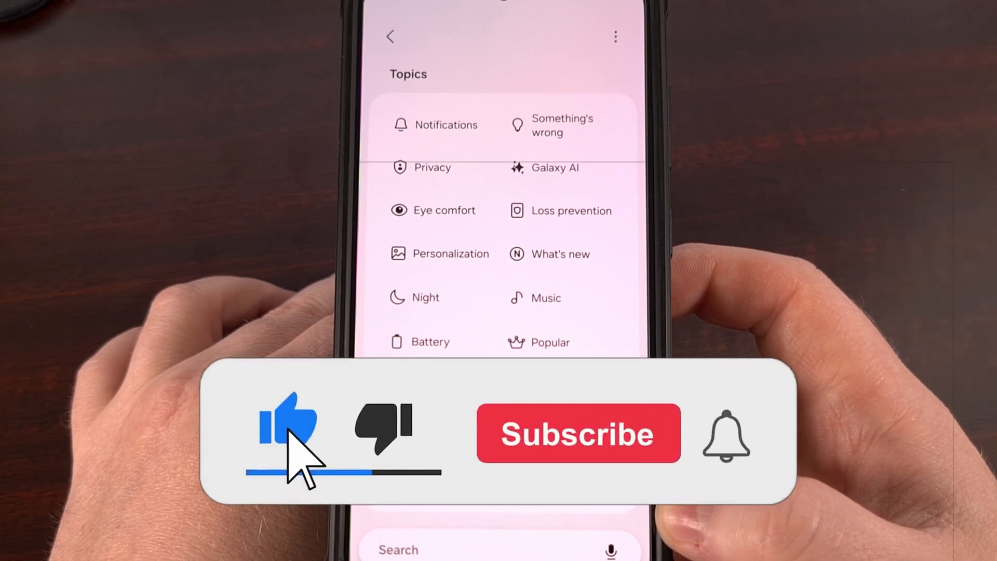
{"action": "left_click", "coordinate": [577, 433]}
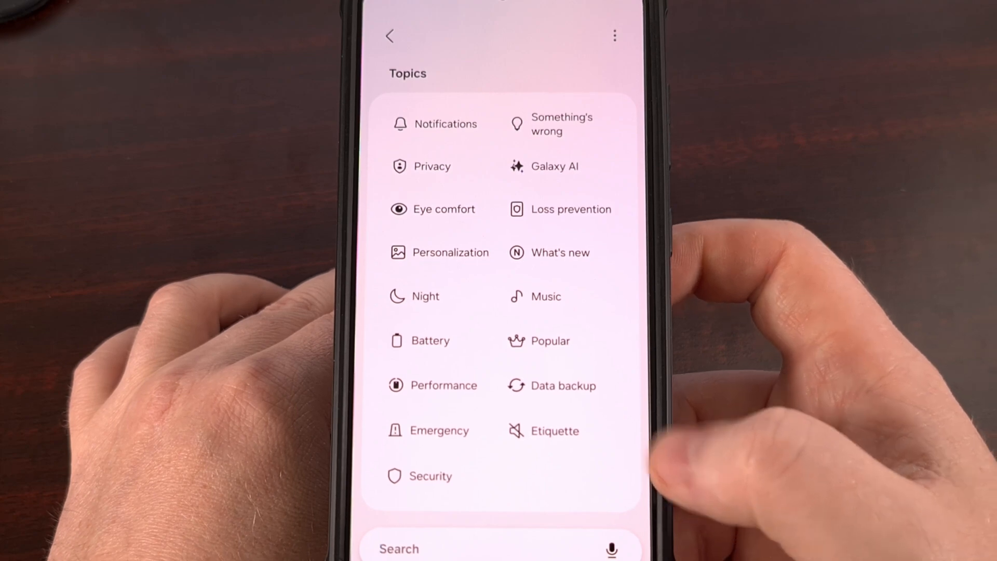
{"action": "left_click", "coordinate": [555, 430]}
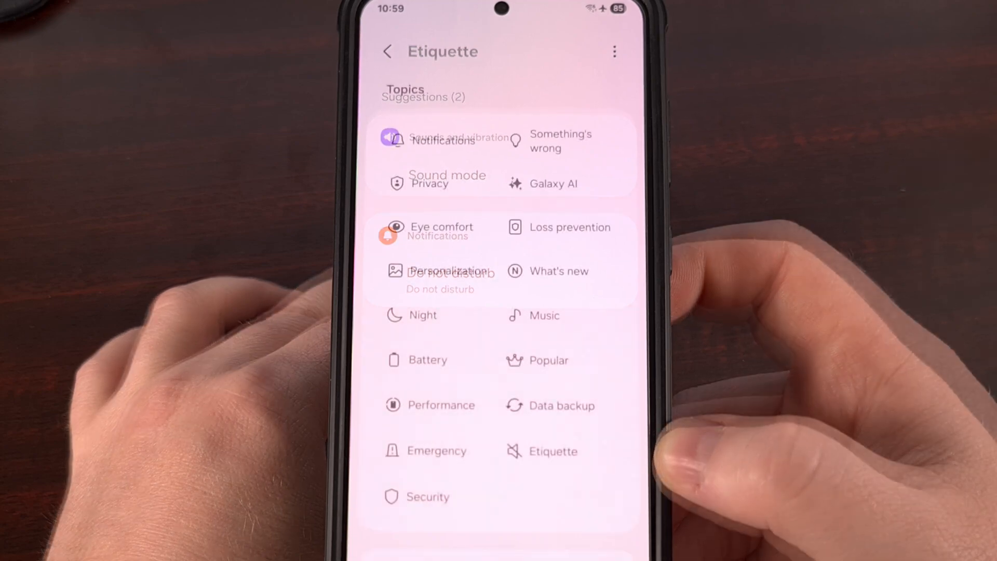
{"action": "left_click", "coordinate": [387, 52]}
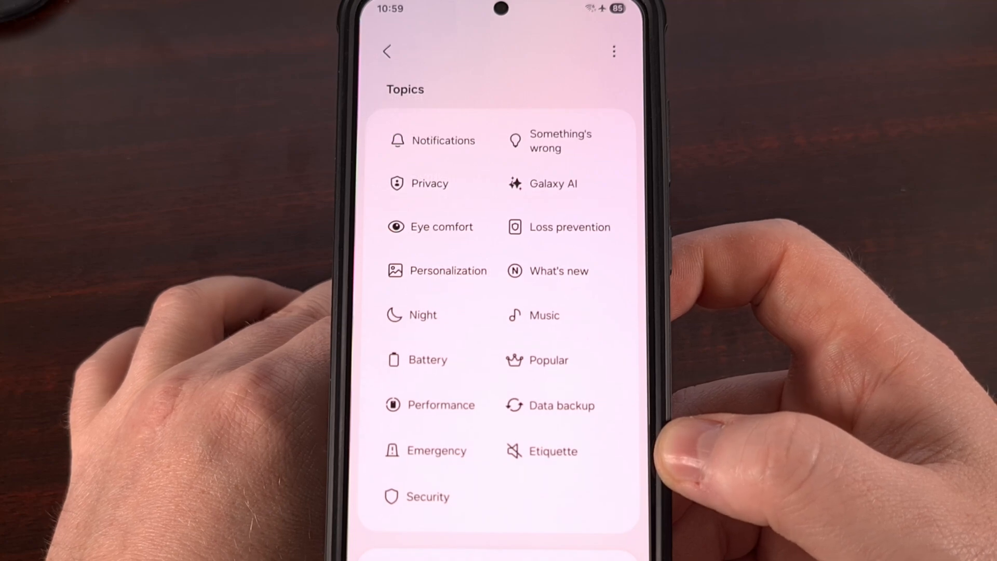